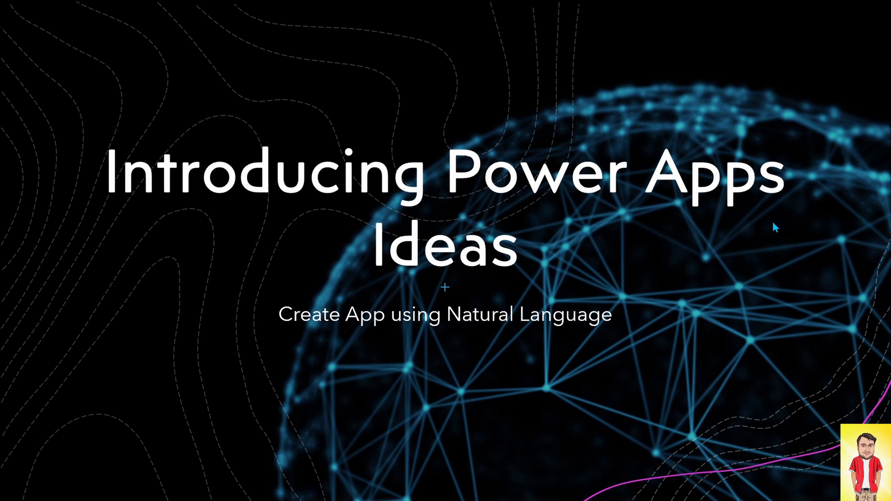
{"action": "mouse_move", "coordinate": [684, 302]}
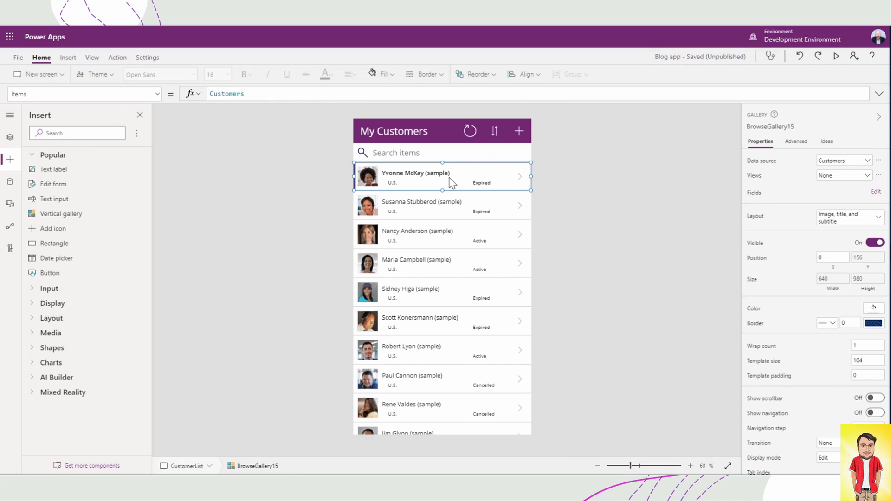
Ask Ideas to show customers from the U.S. filtered by Subscription in the customer gallery.
{"action": "left_click", "coordinate": [826, 141]}
{"action": "type", "text": "Show me Customers from"}
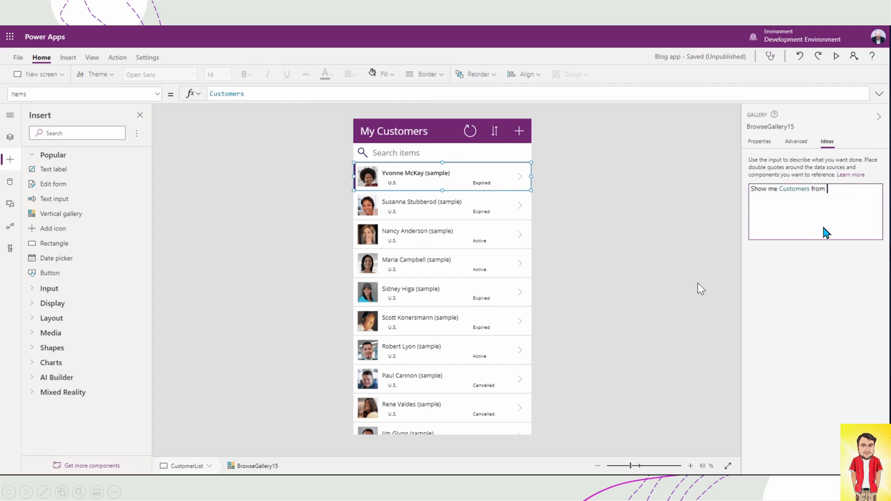
{"action": "type", "text": "U.S. whose"}
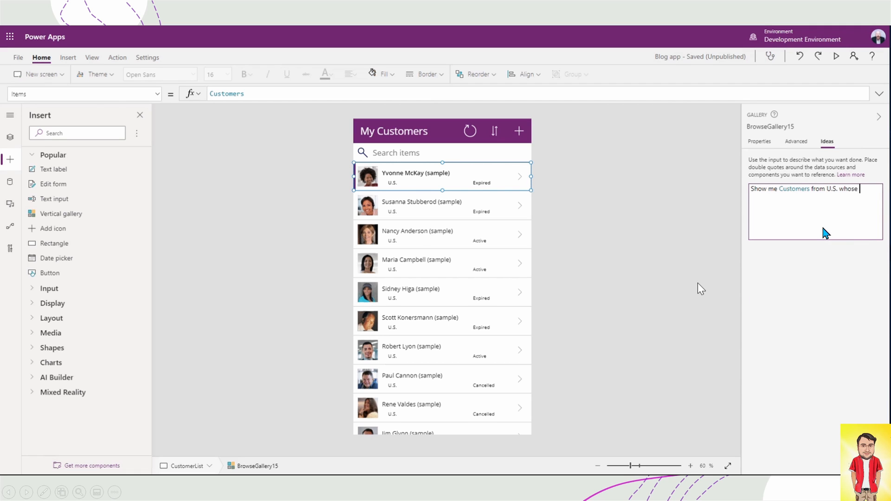
{"action": "type", "text": "Subscription"}
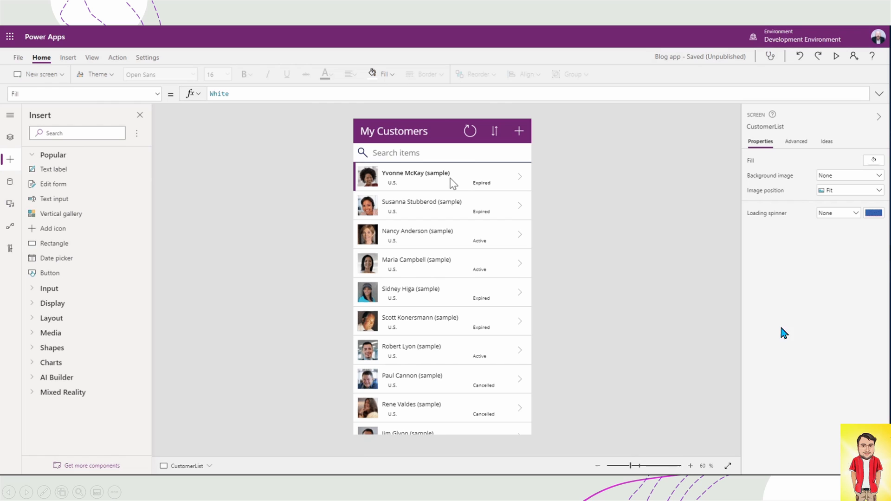
{"action": "left_click", "coordinate": [443, 177]}
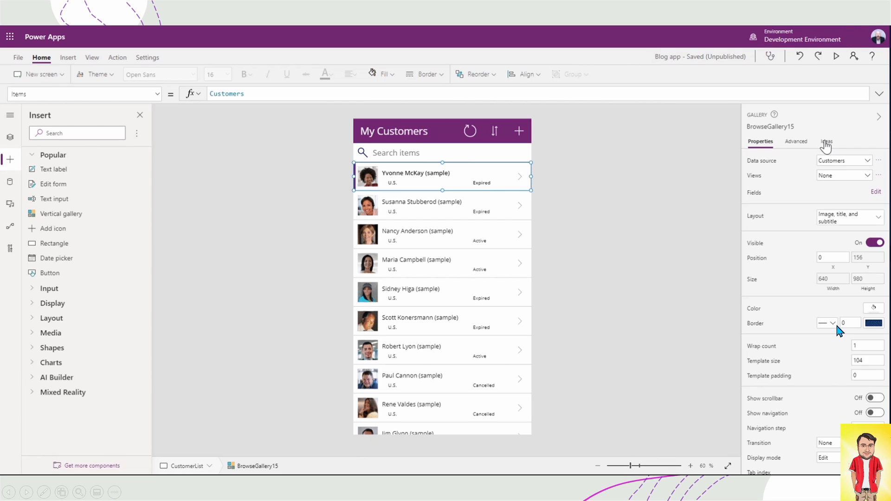
{"action": "left_click", "coordinate": [827, 141]}
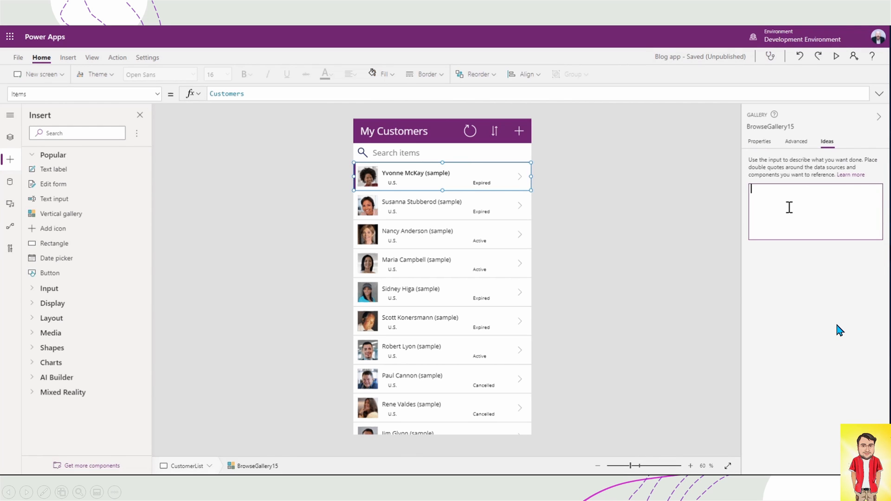
{"action": "type", "text": "Show me Customers"}
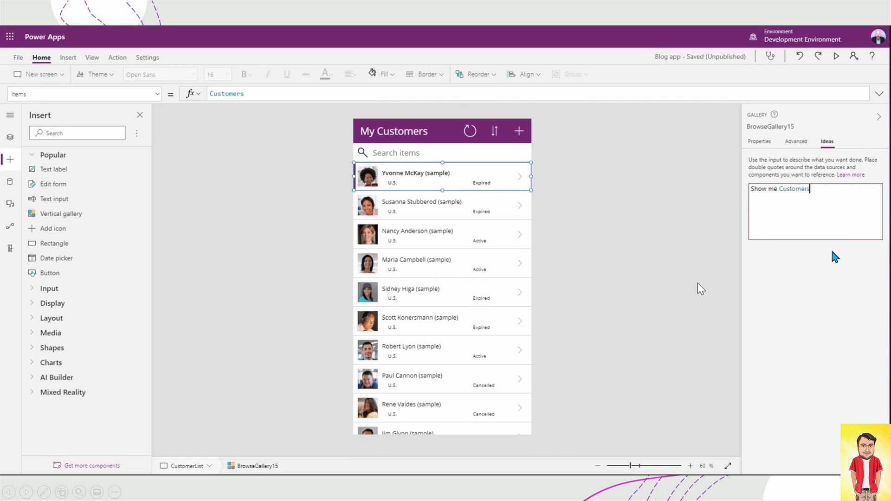
{"action": "type", "text": "from U.S."}
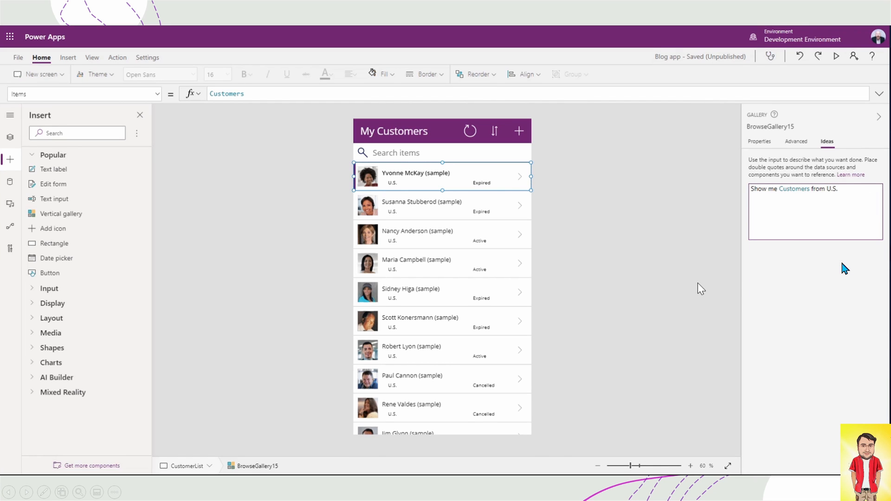
{"action": "type", "text": "whose sub"}
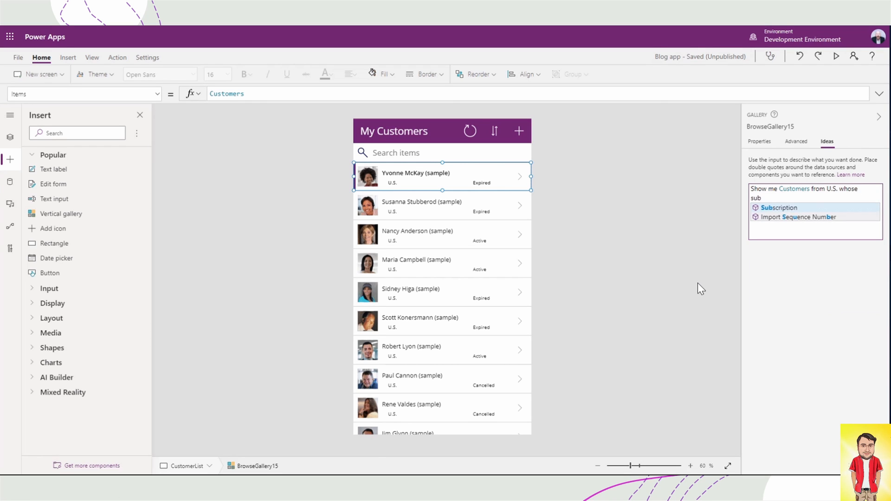
{"action": "left_click", "coordinate": [779, 208]}
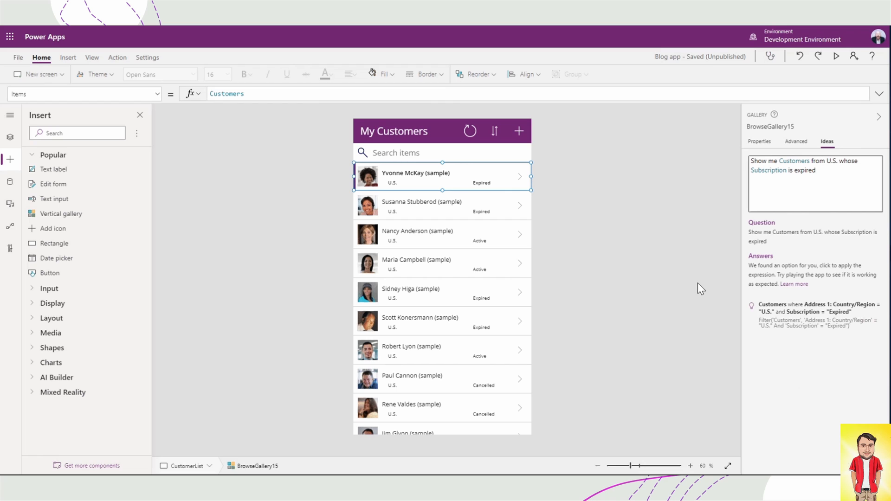
{"action": "left_click", "coordinate": [759, 141]}
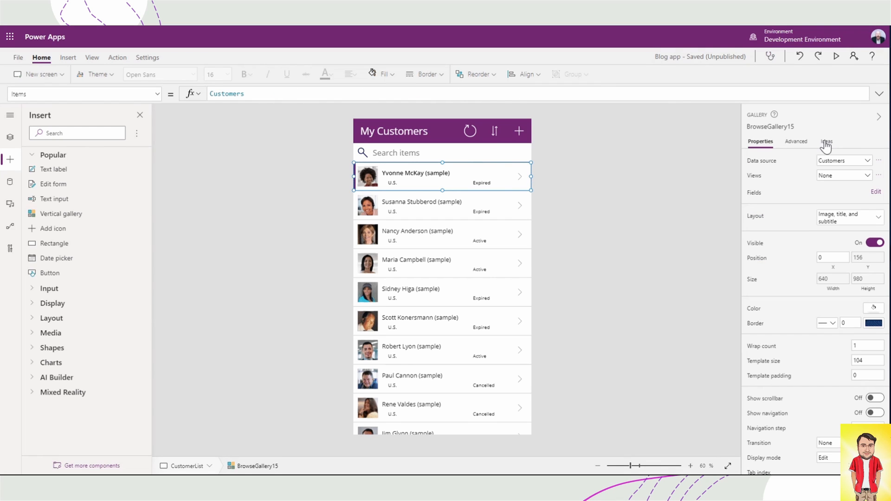
Preview the username-only subtitle formula from an example email, then revert to full email.
{"action": "left_click", "coordinate": [827, 142]}
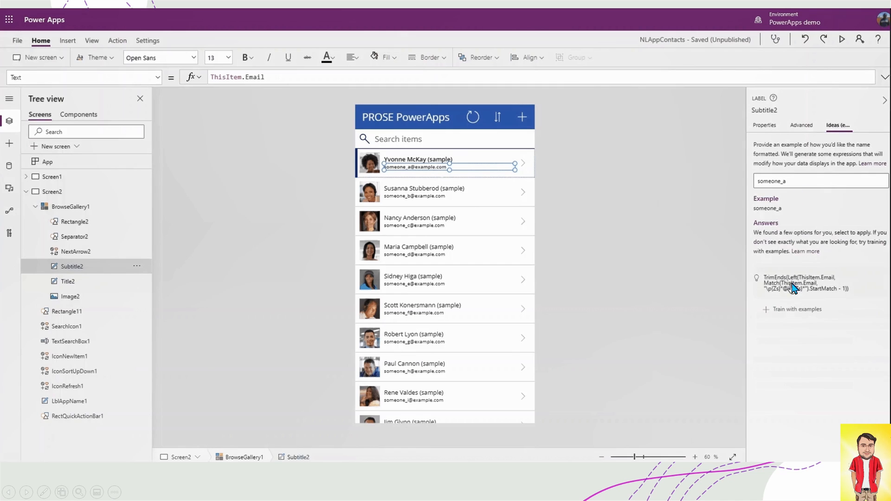
{"action": "left_click", "coordinate": [801, 283]}
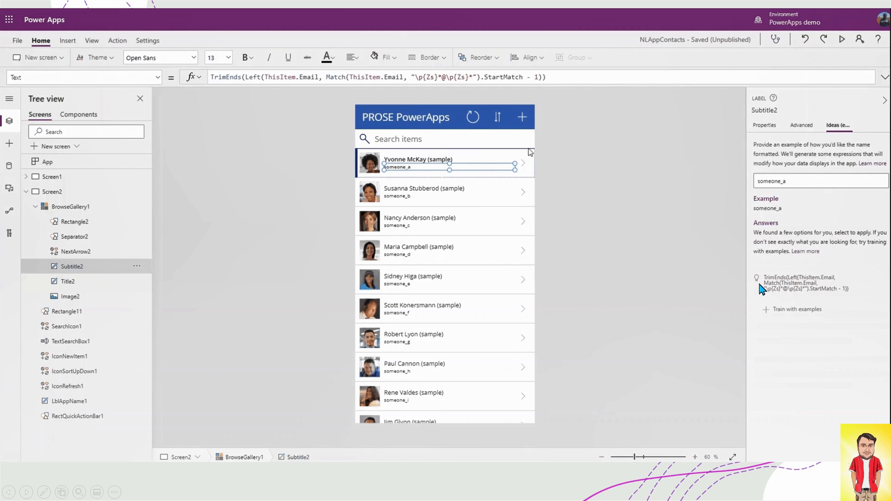
{"action": "left_click", "coordinate": [781, 283]}
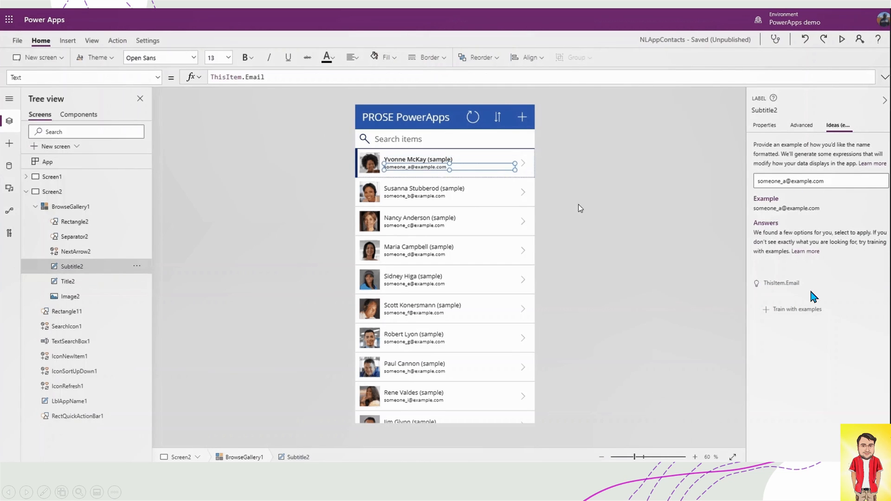
{"action": "double_click", "coordinate": [807, 181]}
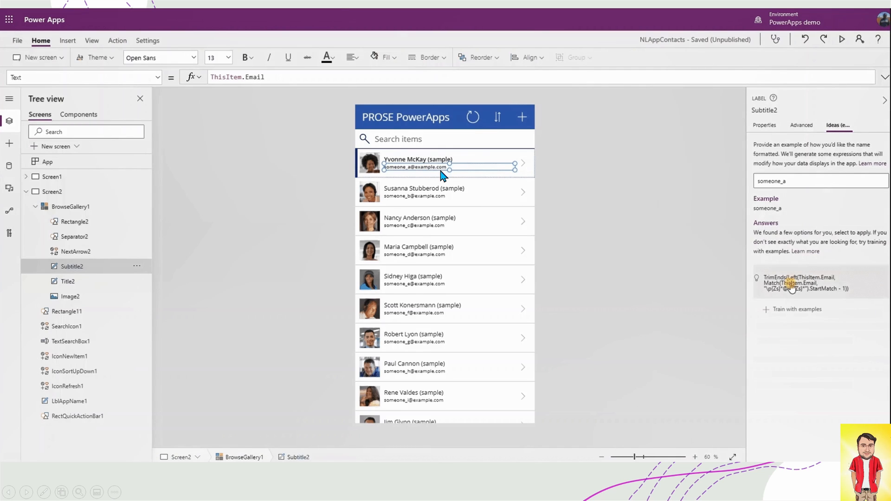
{"action": "left_click", "coordinate": [418, 159]}
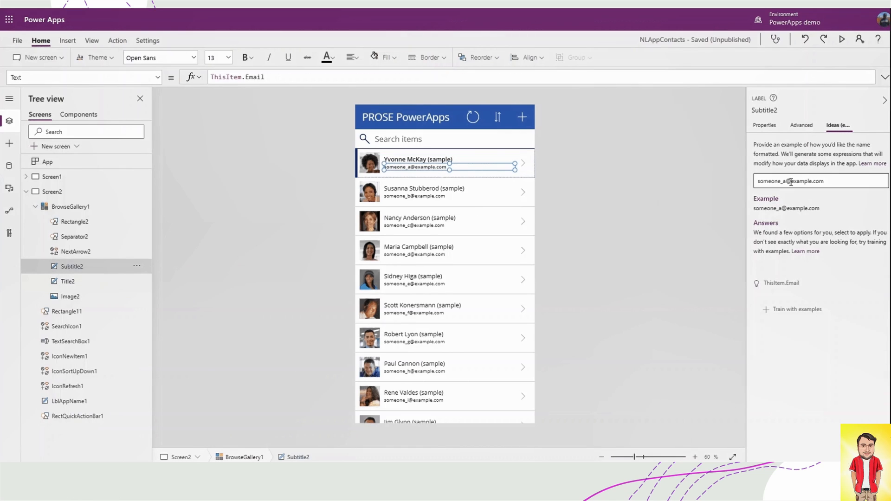
{"action": "double_click", "coordinate": [808, 180]}
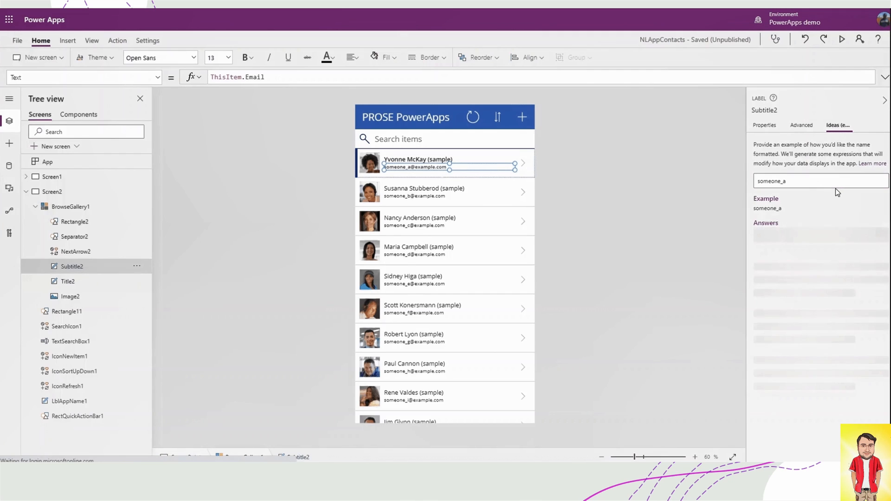
{"action": "left_click", "coordinate": [821, 180]}
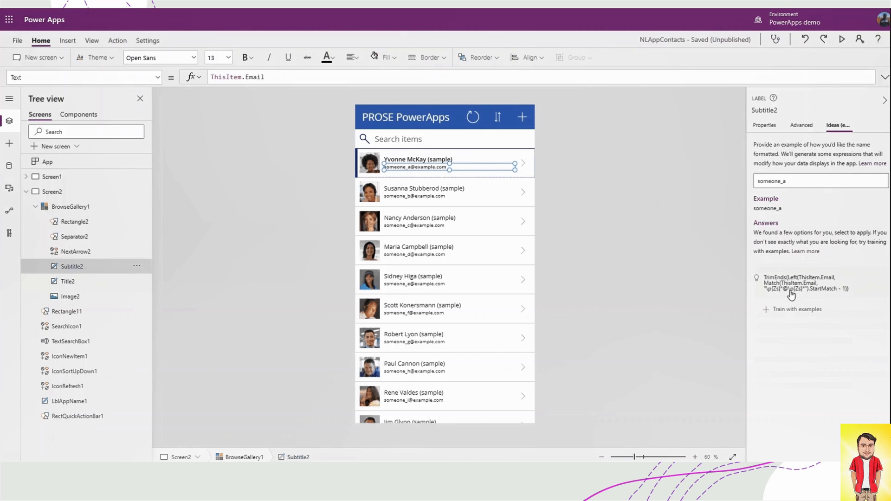
{"action": "left_click", "coordinate": [806, 283]}
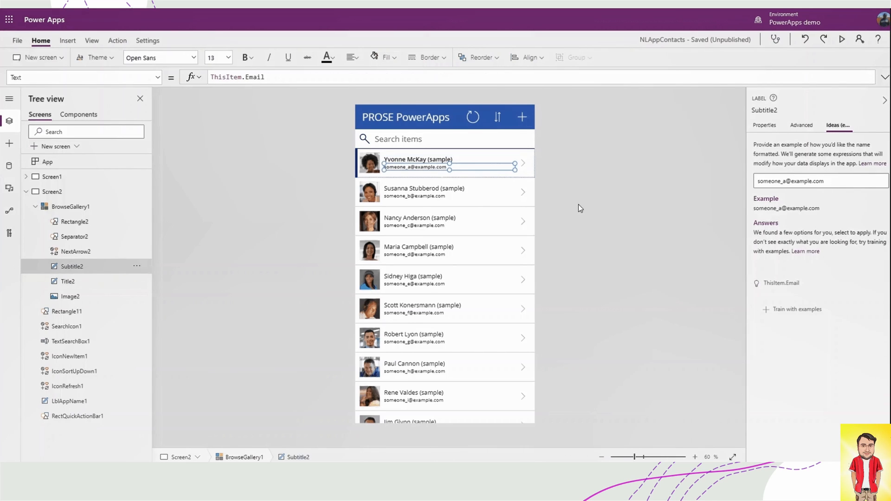
{"action": "double_click", "coordinate": [805, 180]}
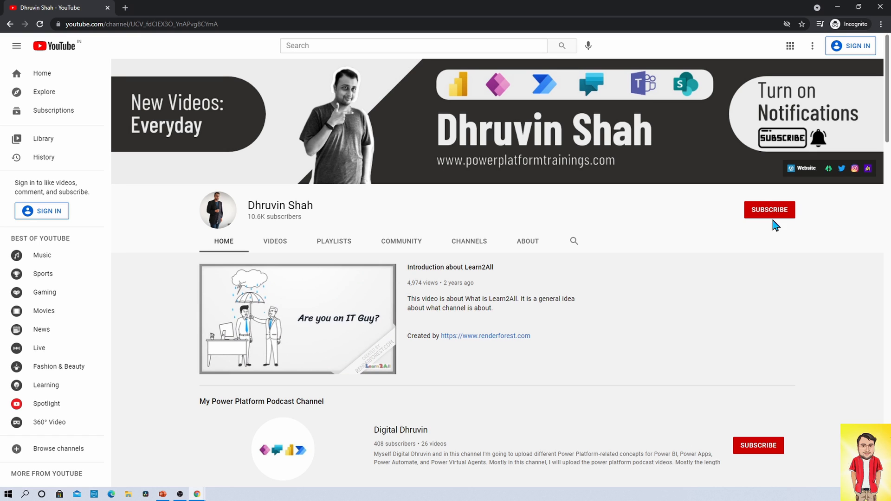
{"action": "mouse_move", "coordinate": [777, 218]}
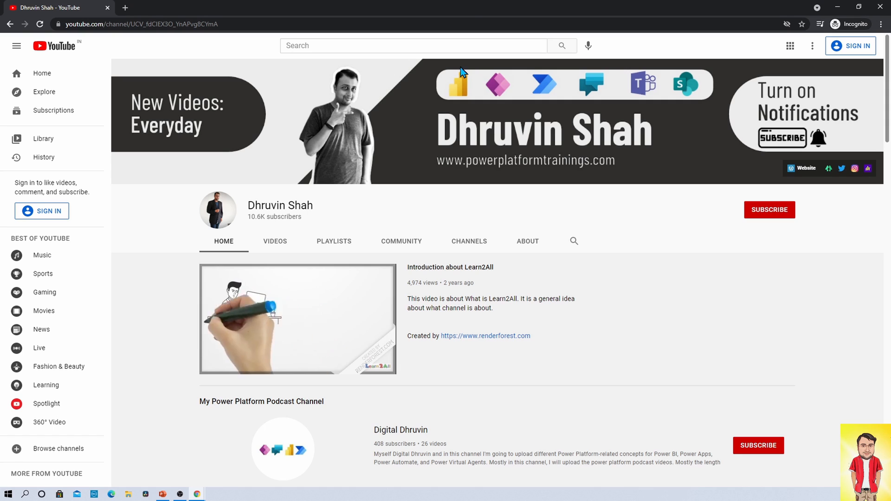
{"action": "mouse_move", "coordinate": [540, 91]}
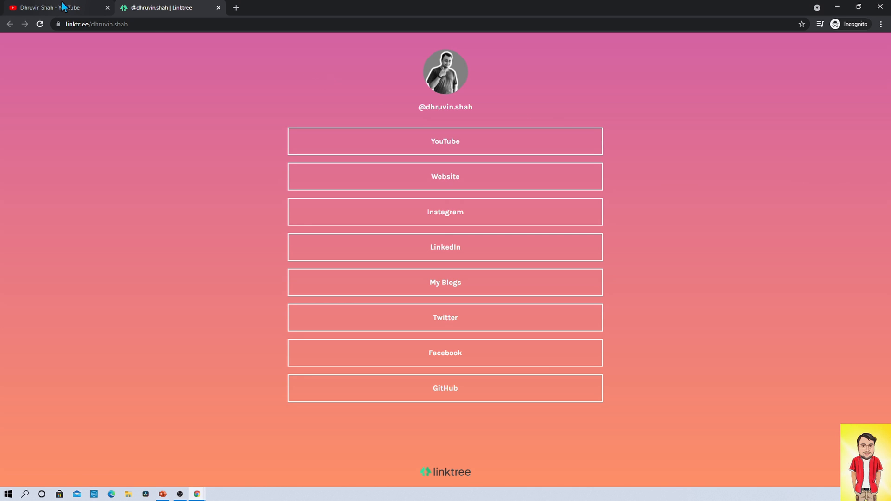
View the powerplatformguy Instagram profile, then return to the YouTube channel tab.
{"action": "left_click", "coordinate": [54, 7]}
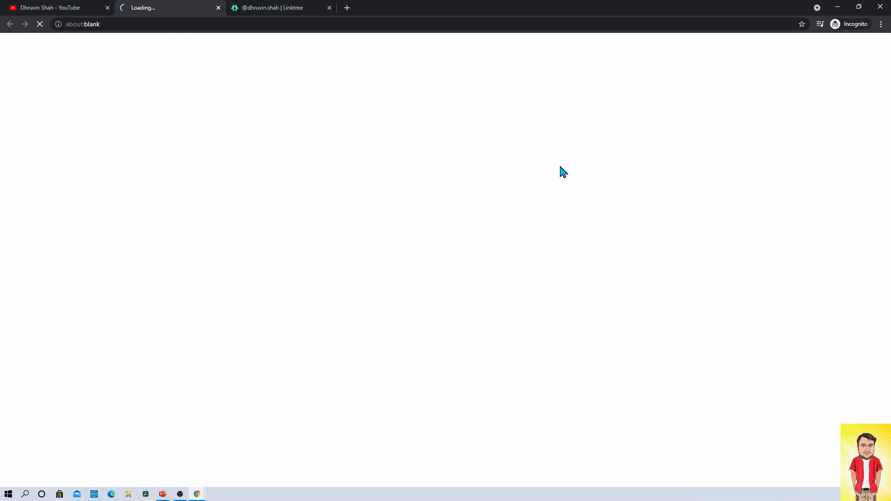
{"action": "mouse_move", "coordinate": [427, 181]}
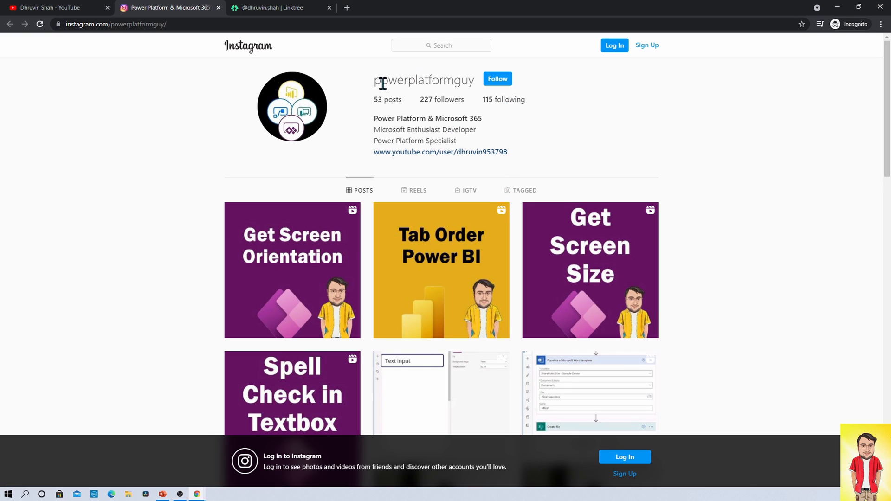
{"action": "mouse_move", "coordinate": [446, 94]}
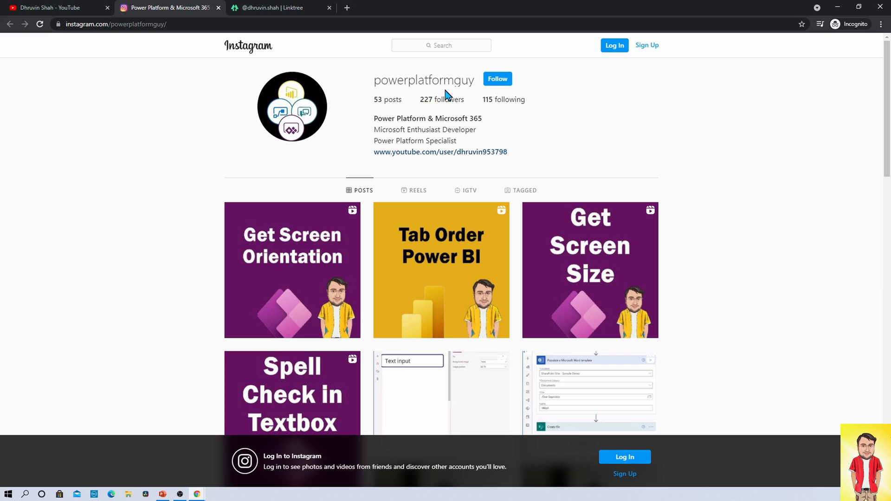
{"action": "mouse_move", "coordinate": [444, 45]}
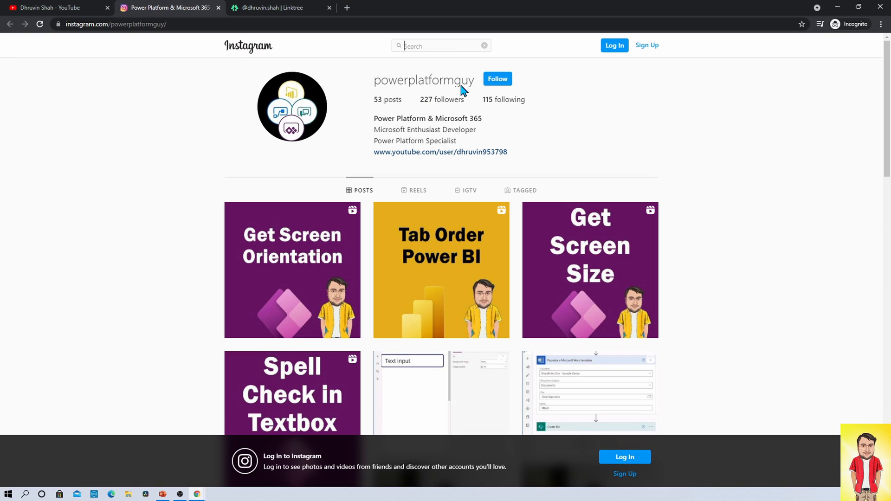
{"action": "mouse_move", "coordinate": [497, 99]}
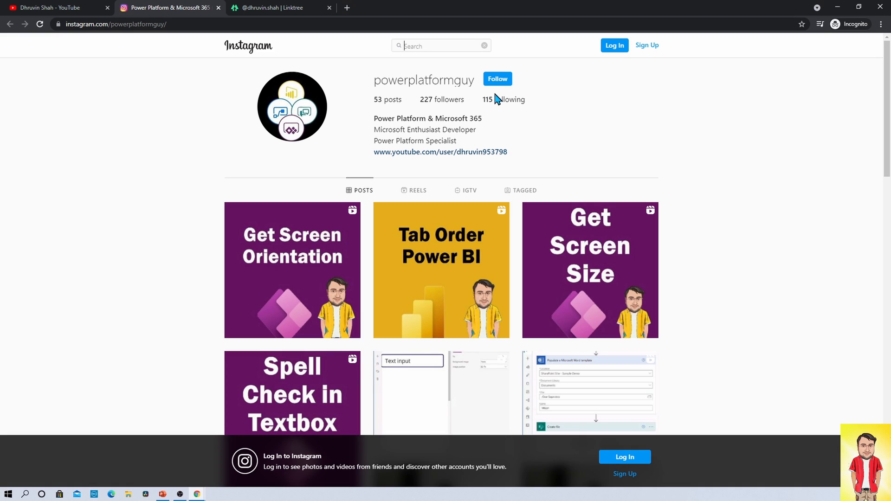
{"action": "mouse_move", "coordinate": [391, 96]}
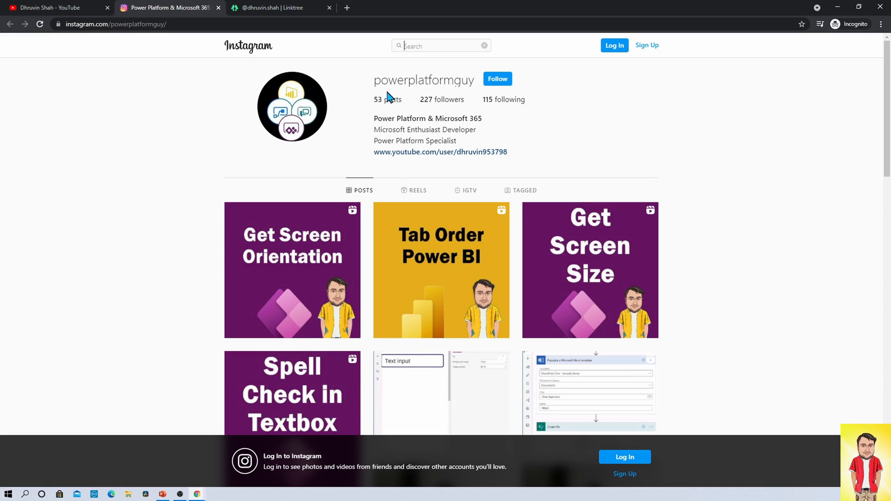
{"action": "mouse_move", "coordinate": [508, 111]}
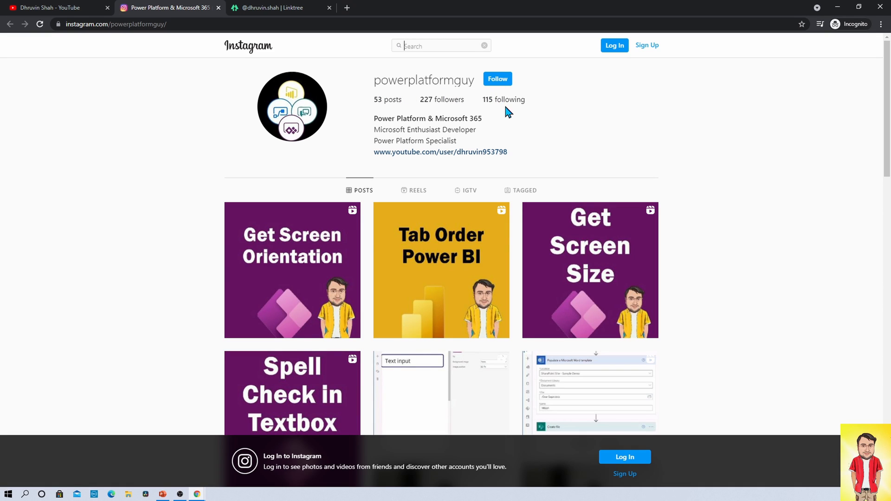
{"action": "left_click", "coordinate": [54, 7]}
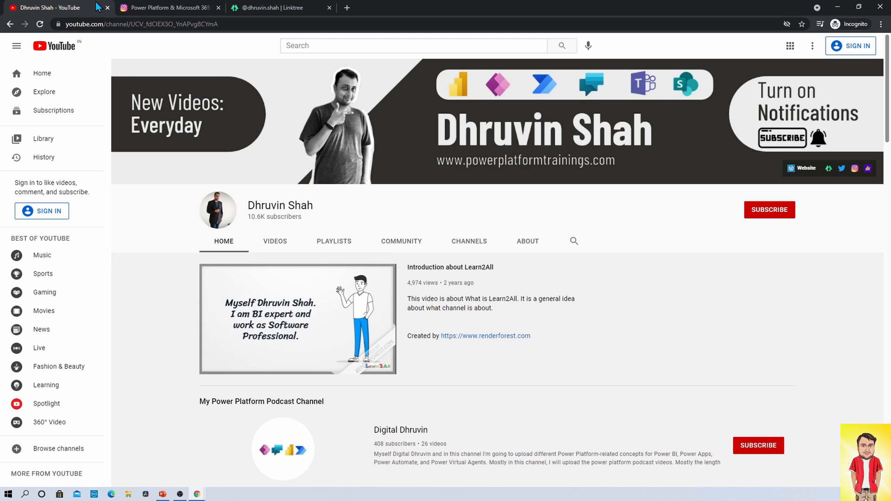
{"action": "mouse_move", "coordinate": [851, 125]}
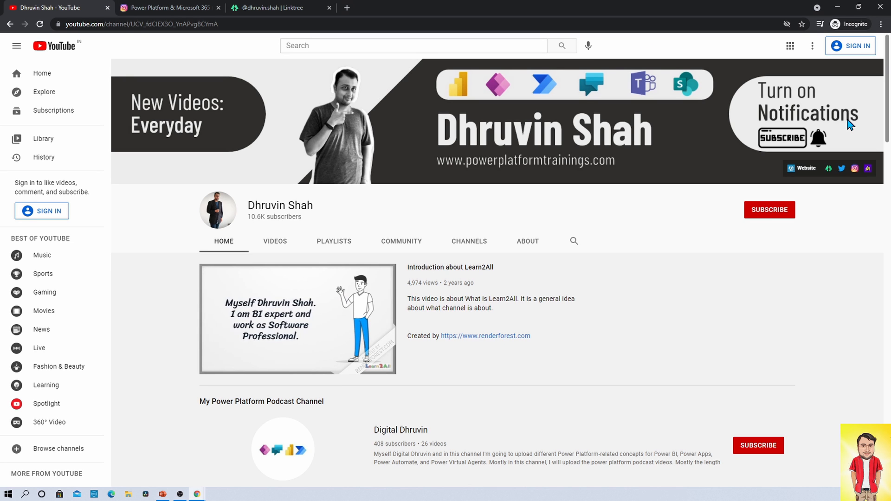
{"action": "mouse_move", "coordinate": [868, 169]}
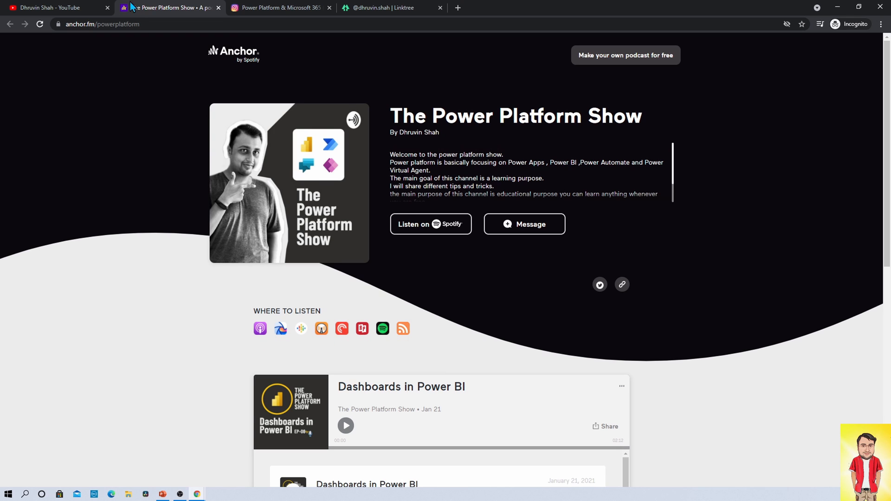
Return to the YouTube channel and open the Digital Dhruvin podcast channel in a new tab.
{"action": "left_click", "coordinate": [54, 7]}
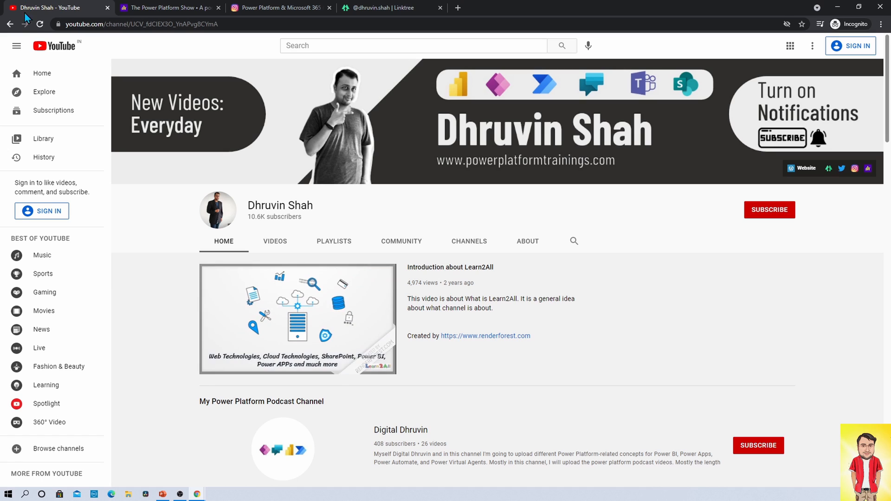
{"action": "mouse_move", "coordinate": [379, 473]}
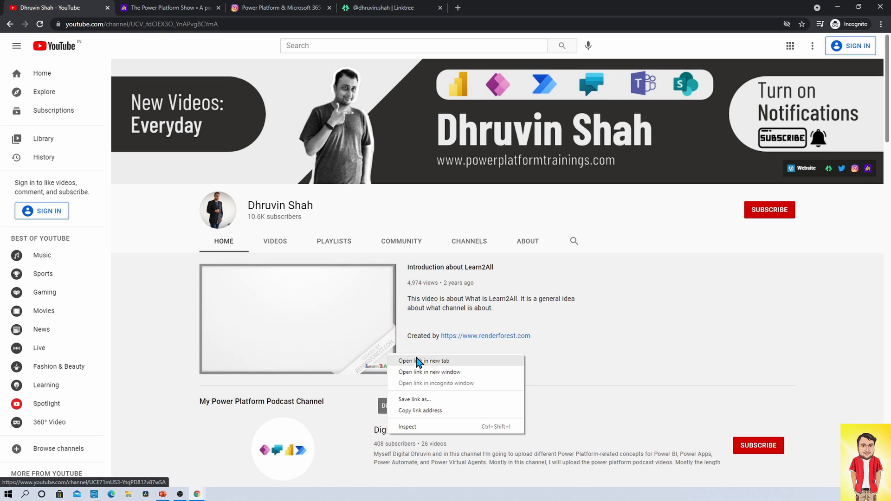
{"action": "left_click", "coordinate": [423, 361]}
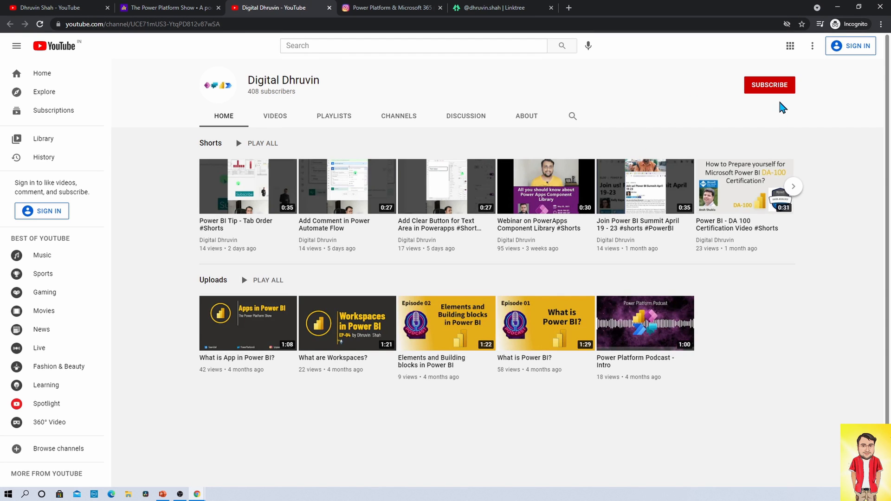
{"action": "mouse_move", "coordinate": [802, 83]}
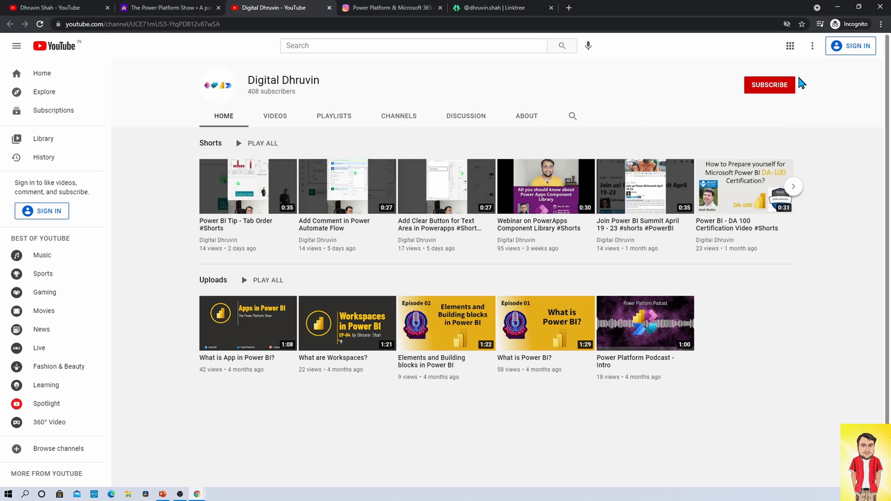
{"action": "mouse_move", "coordinate": [321, 245]}
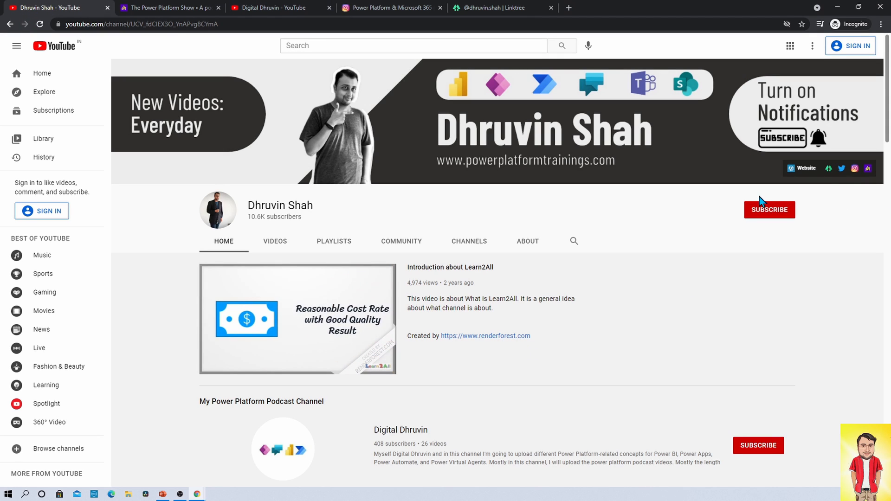
{"action": "mouse_move", "coordinate": [761, 196]}
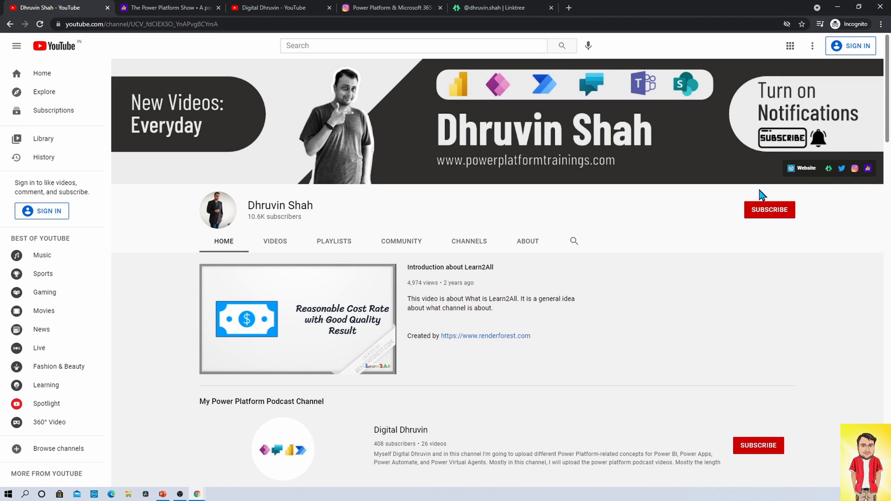